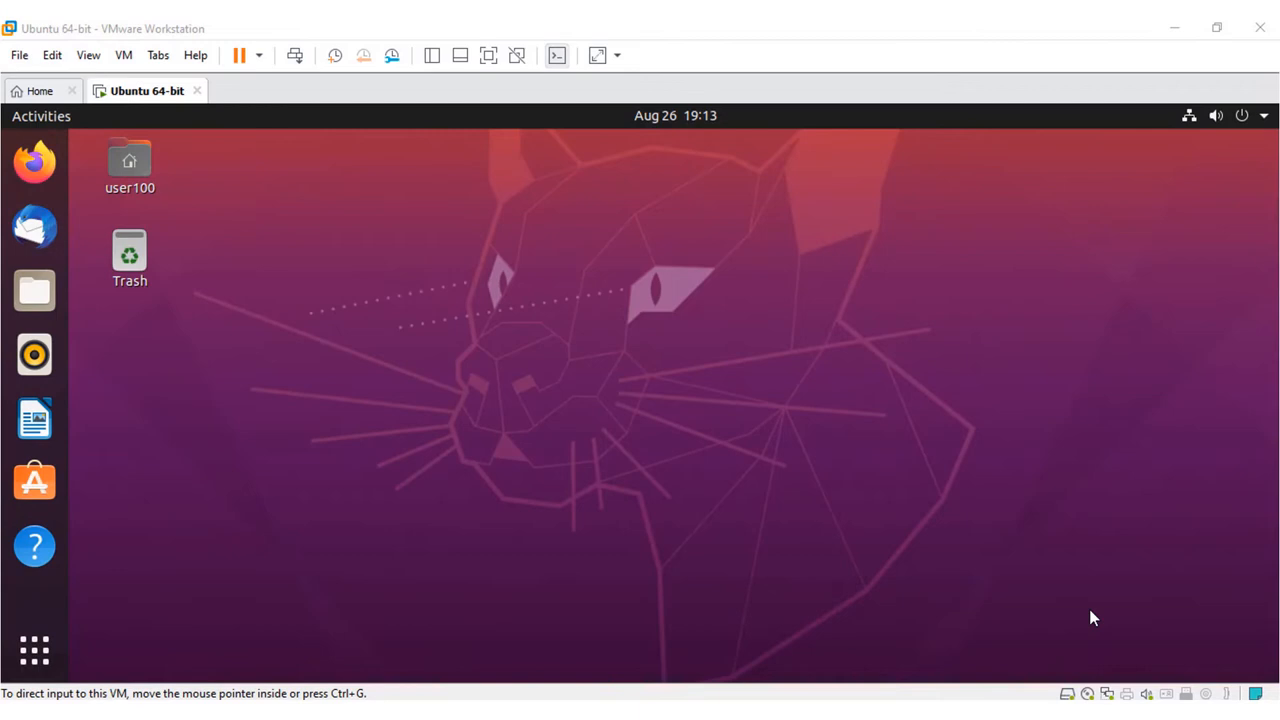
mouse_move(648, 601)
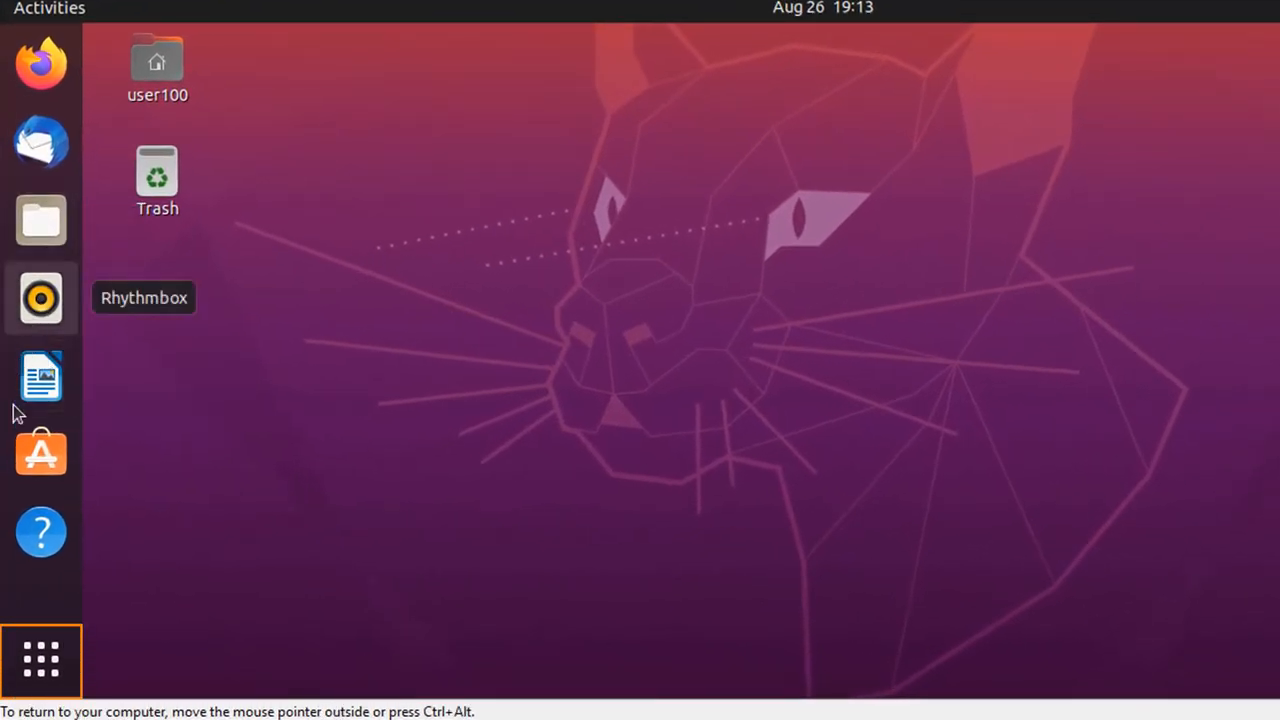
- Search the applications for 'set' and launch the Settings app
click(41, 659)
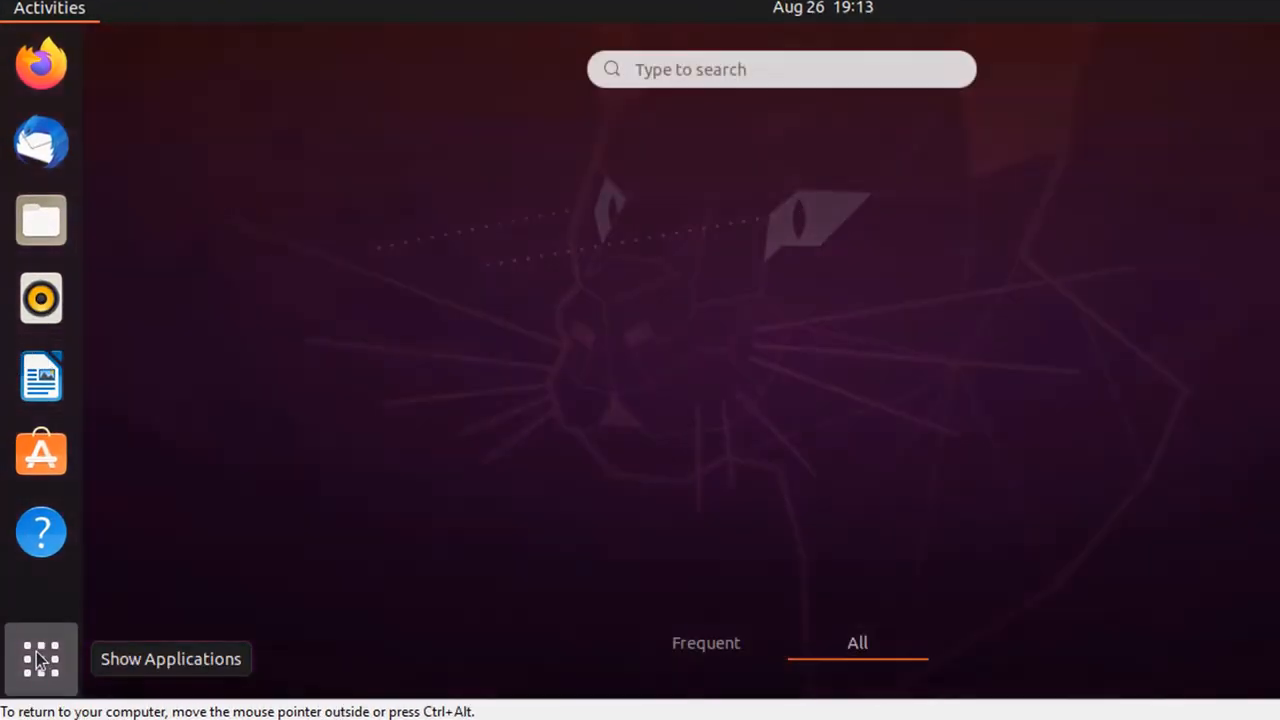
click(41, 658)
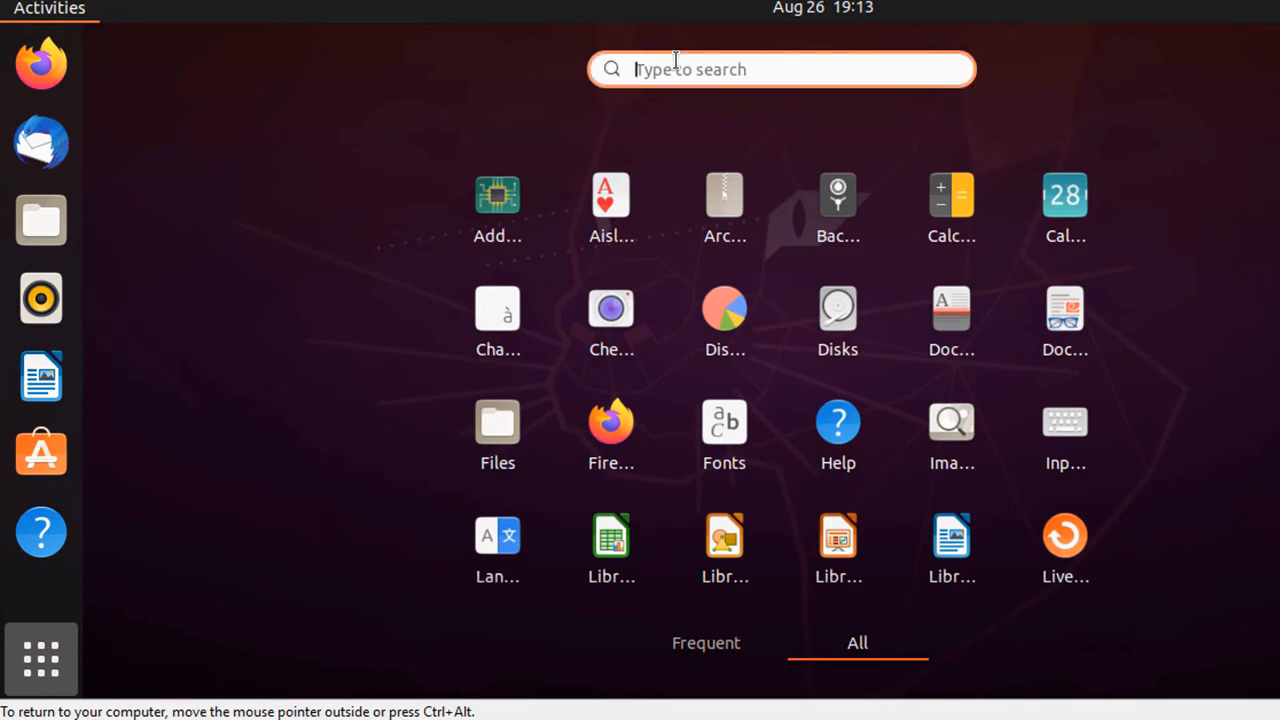
text(set)
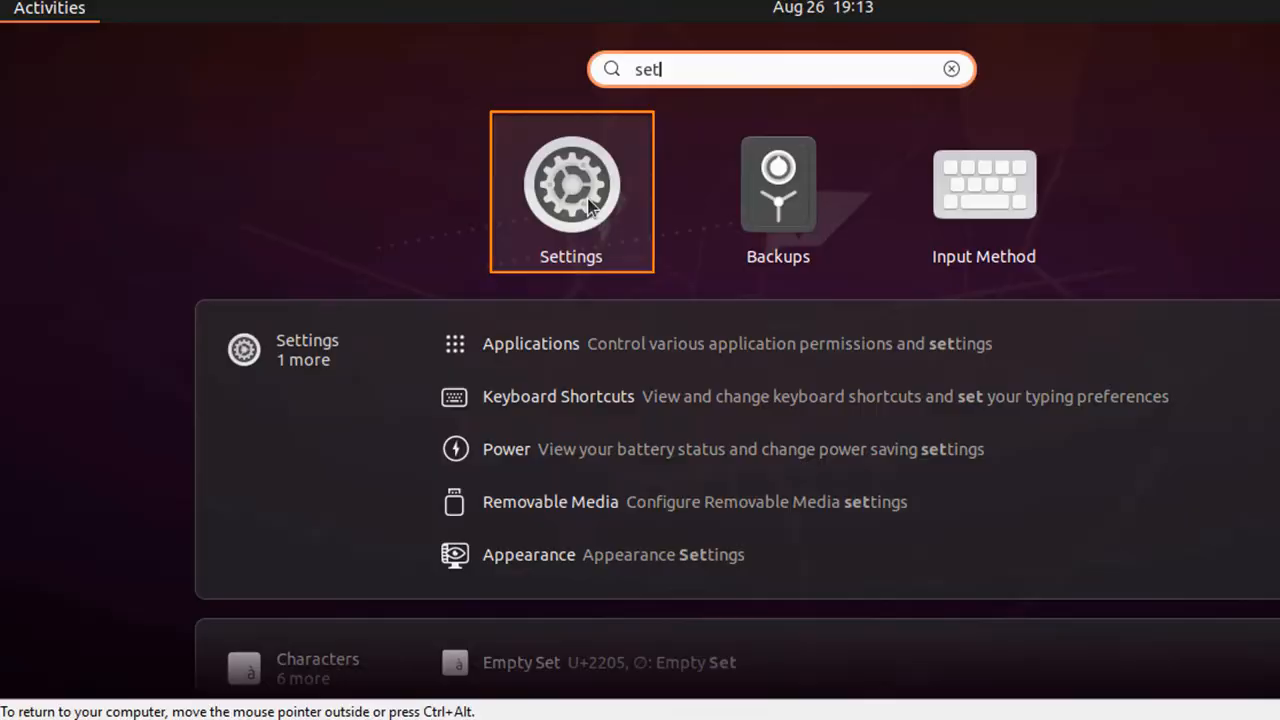
click(571, 190)
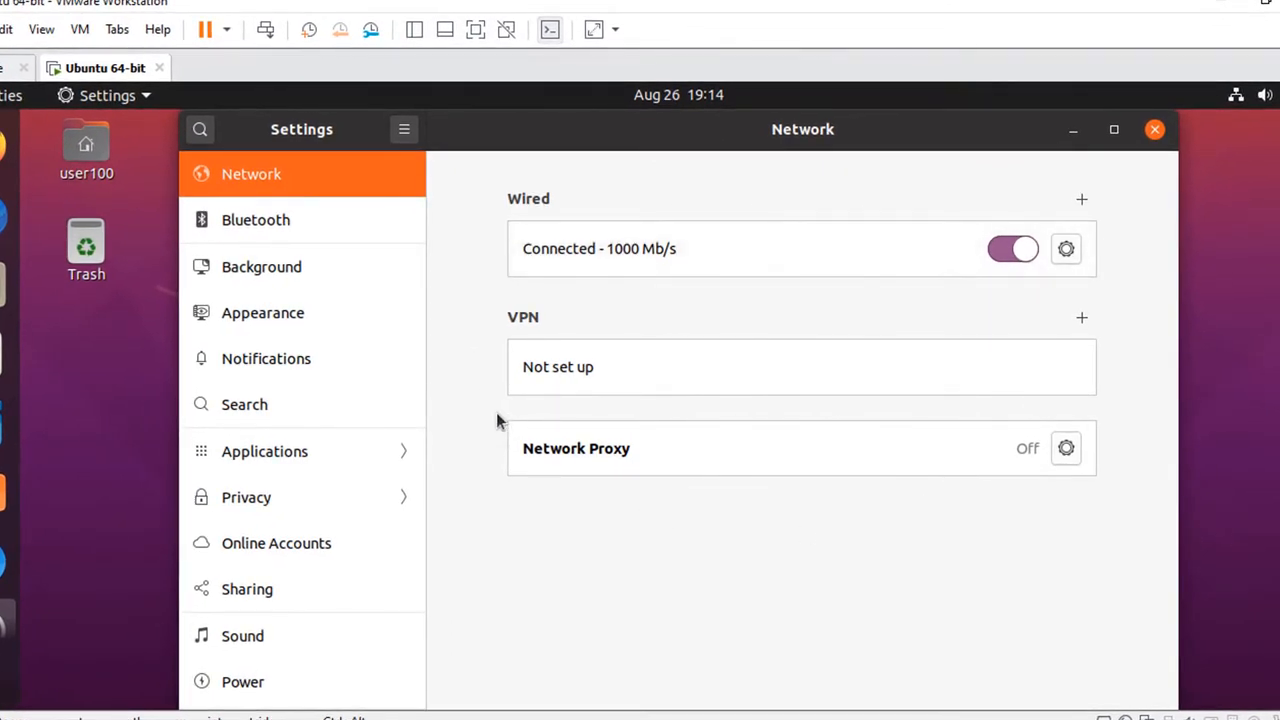
mouse_move(1097, 286)
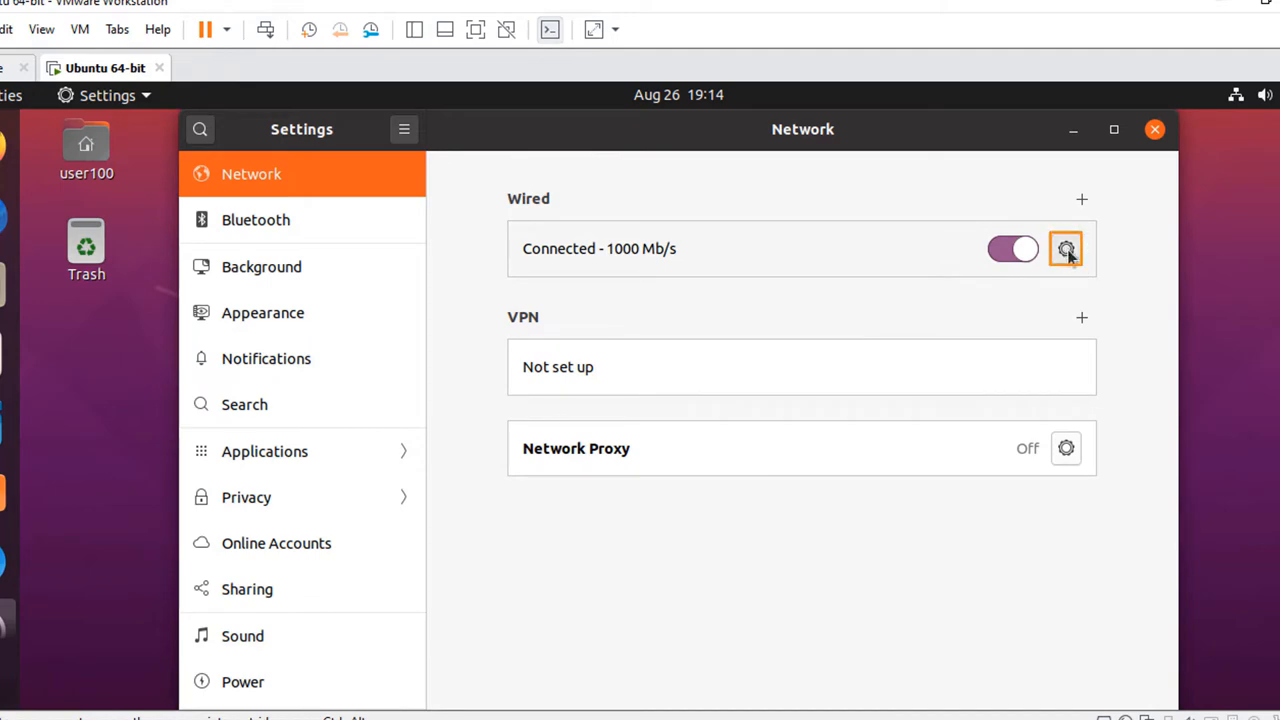
- Open the Wired connection's settings dialog and browse its Details page
click(1065, 248)
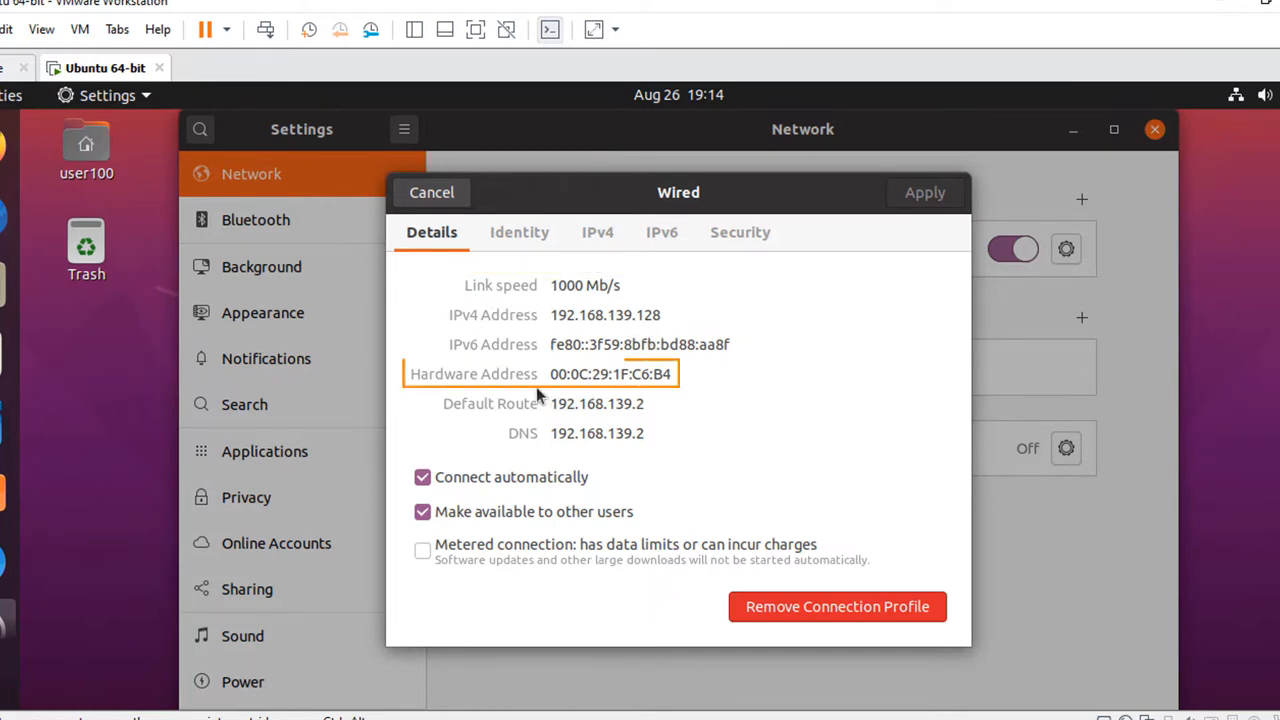
click(596, 403)
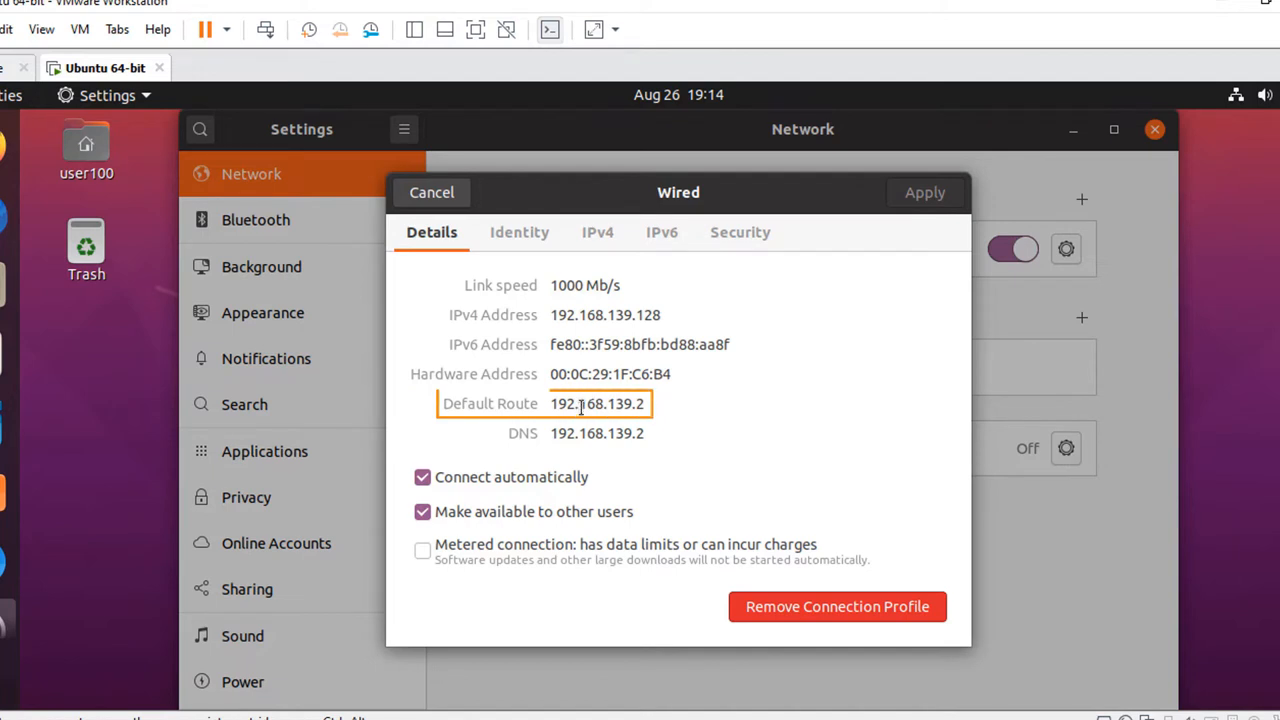
click(597, 433)
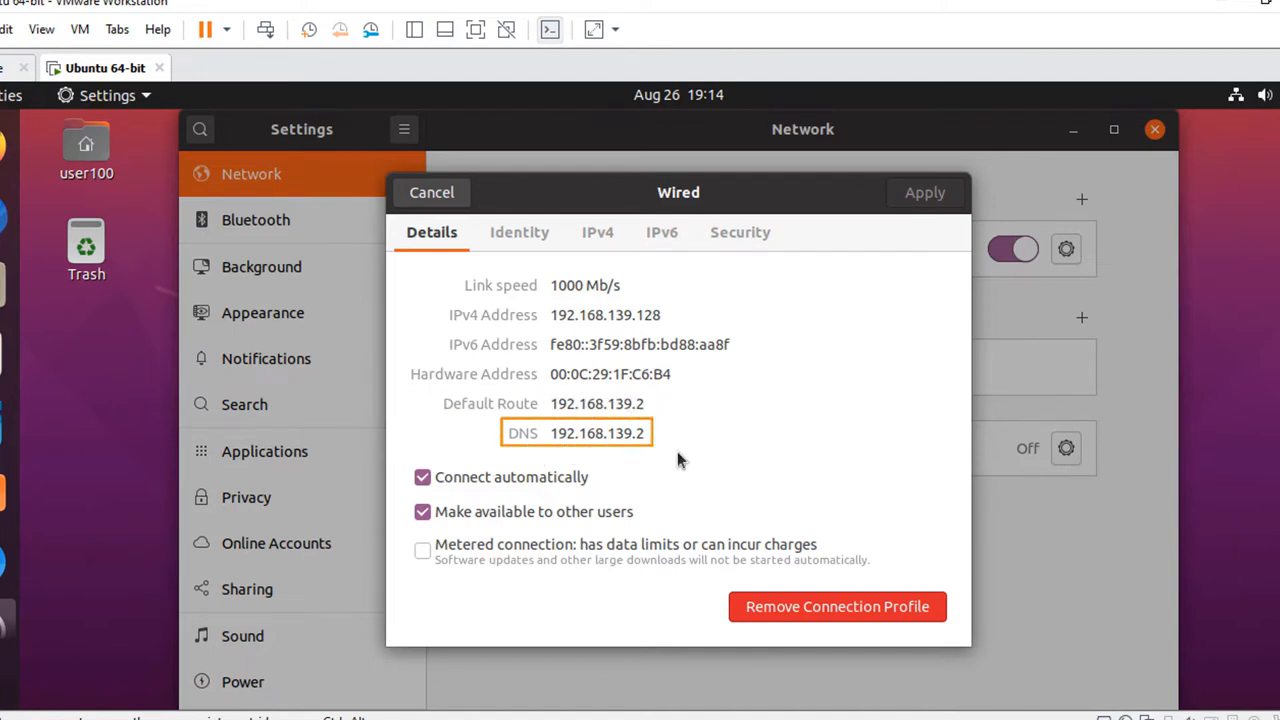
click(422, 477)
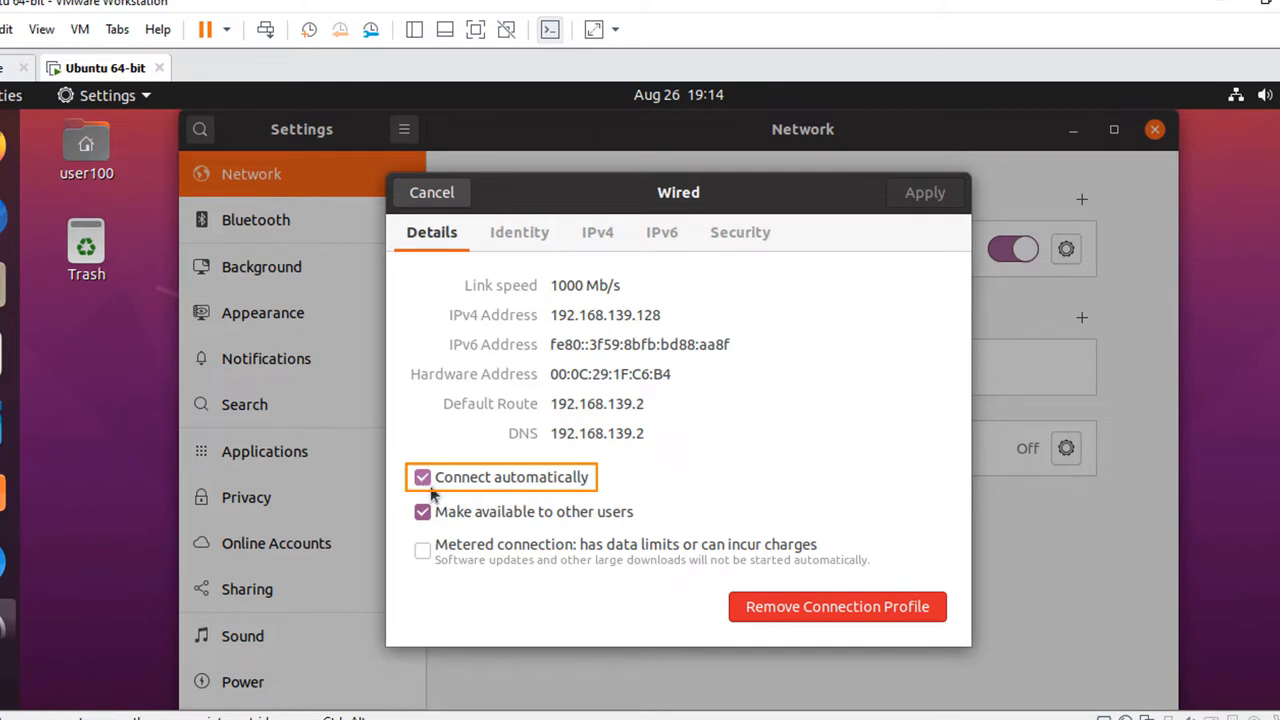
mouse_move(528, 505)
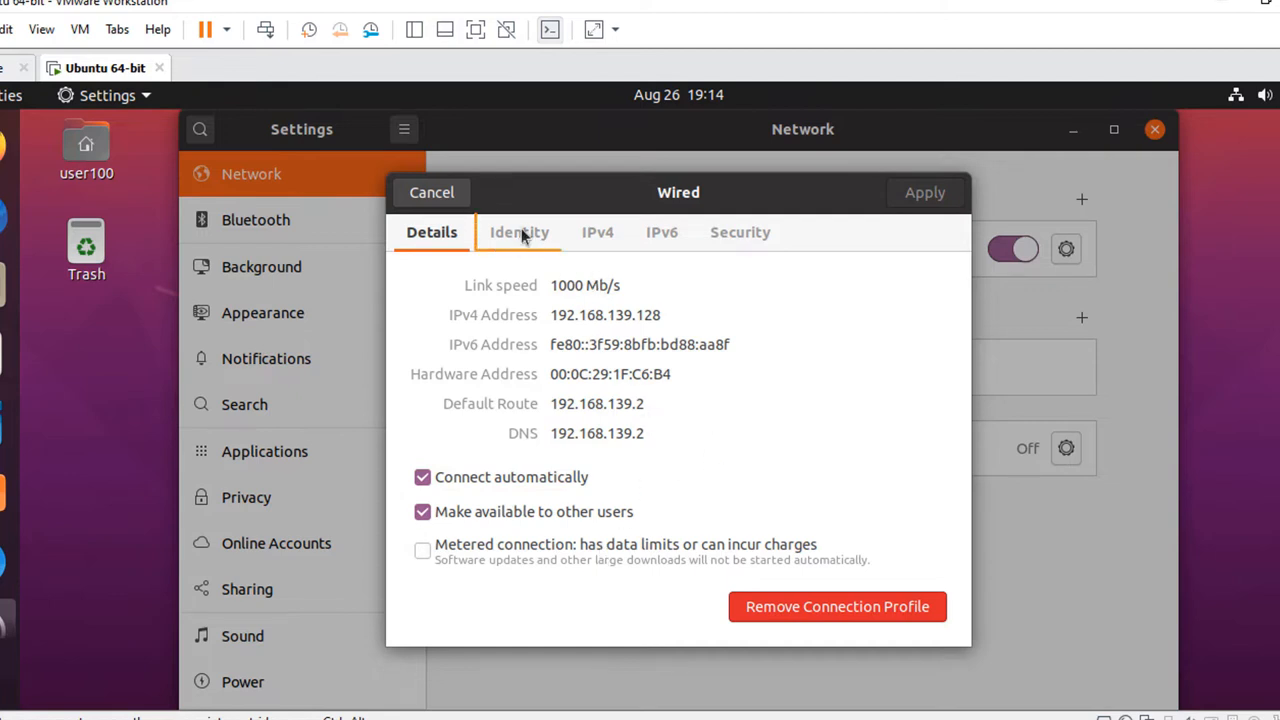
- View the Wired dialog's Identity page, then its IPv4 page showing Automatic (DHCP)
click(519, 232)
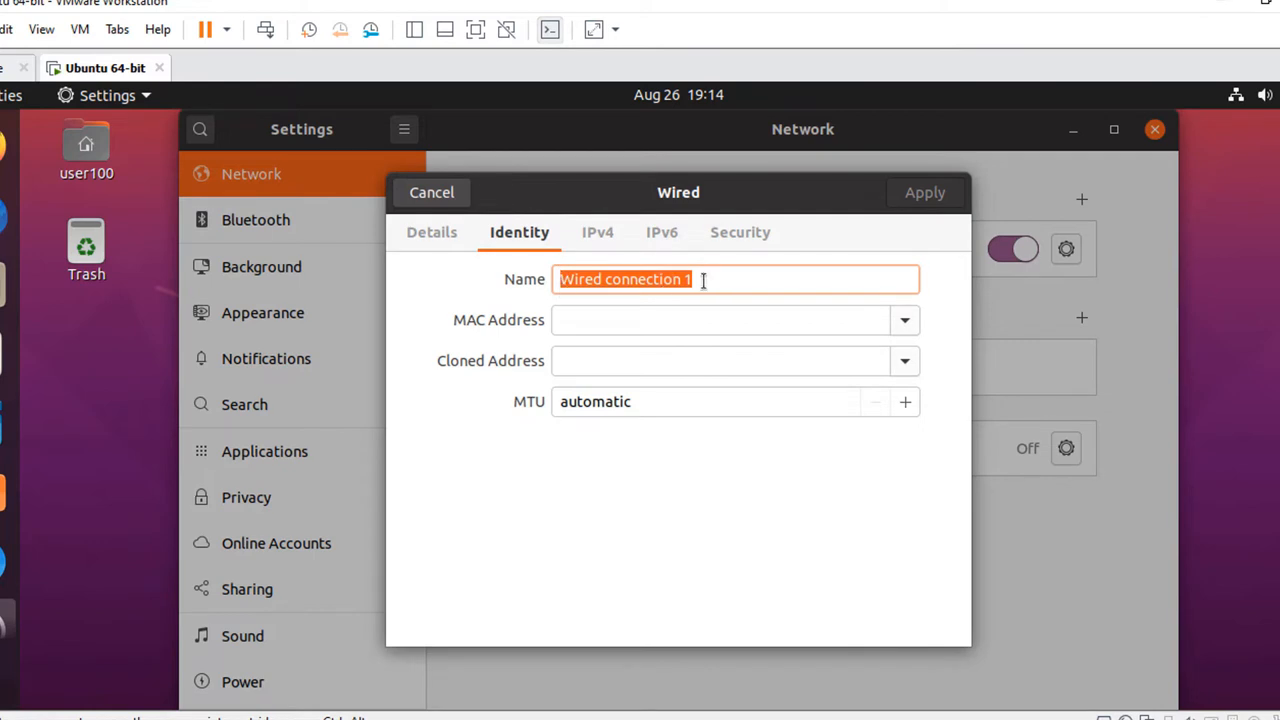
mouse_move(672, 256)
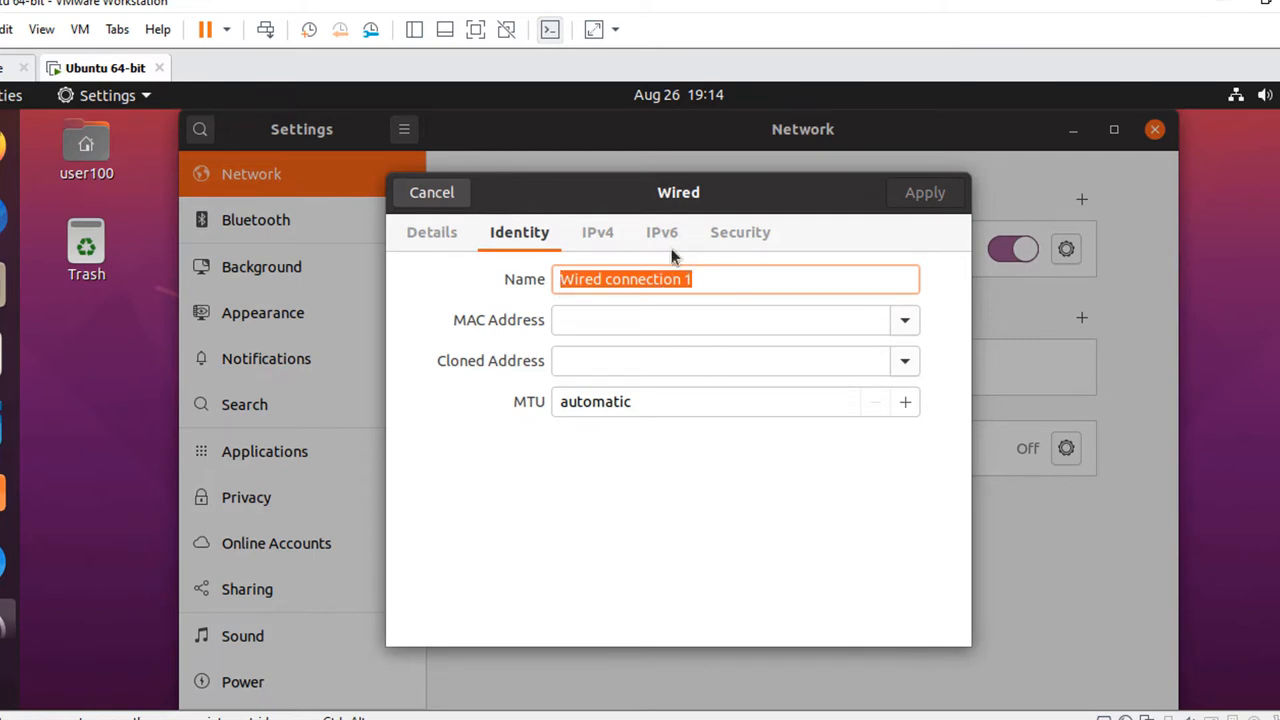
click(597, 232)
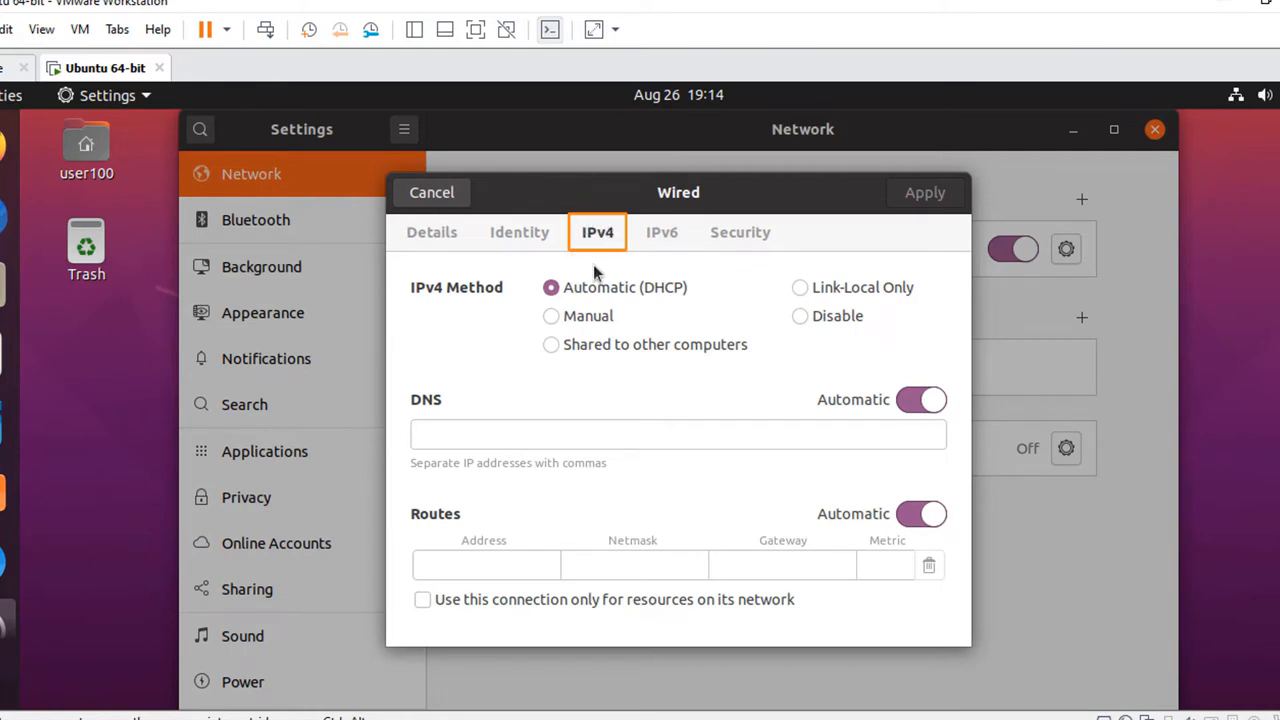
mouse_move(700, 388)
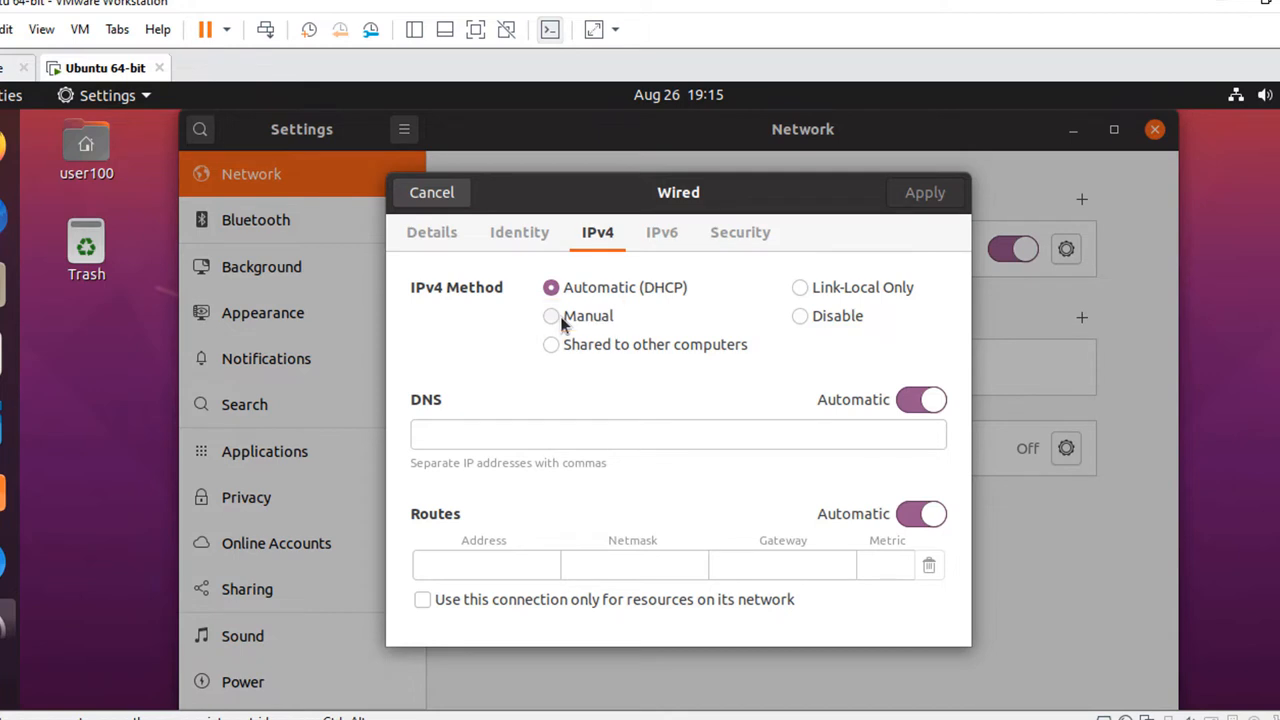
mouse_move(795, 318)
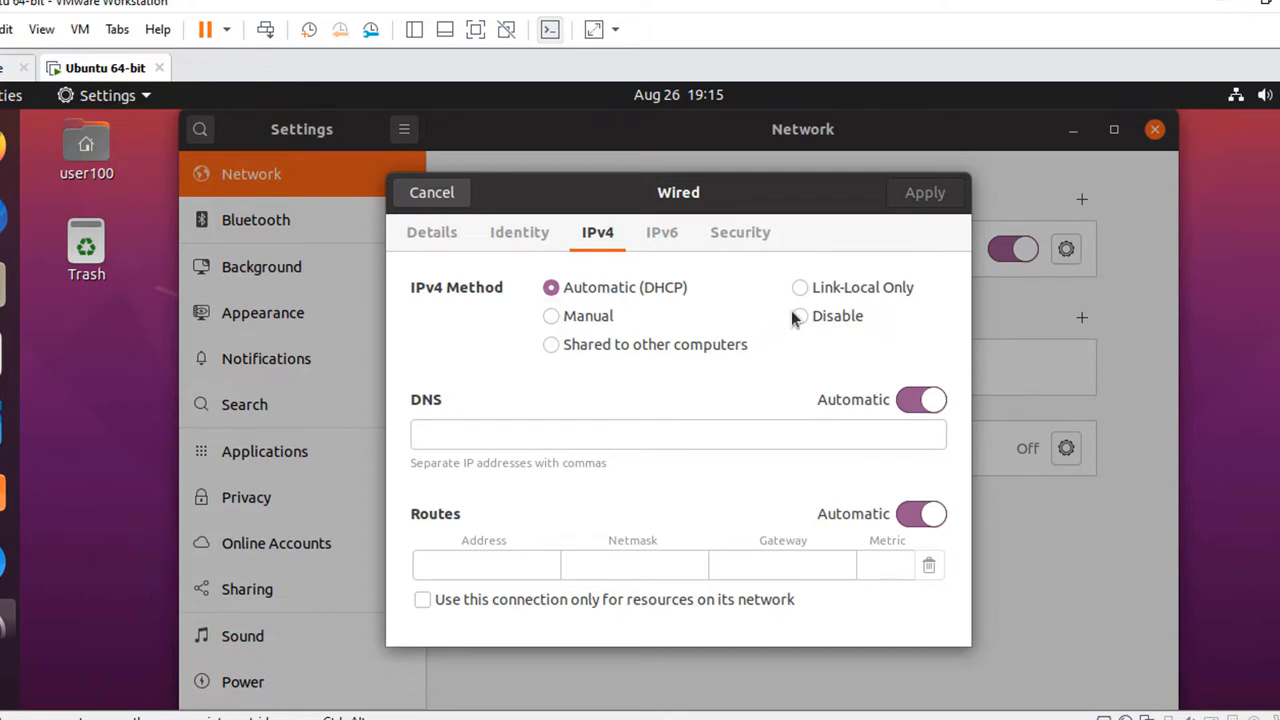
mouse_move(820, 345)
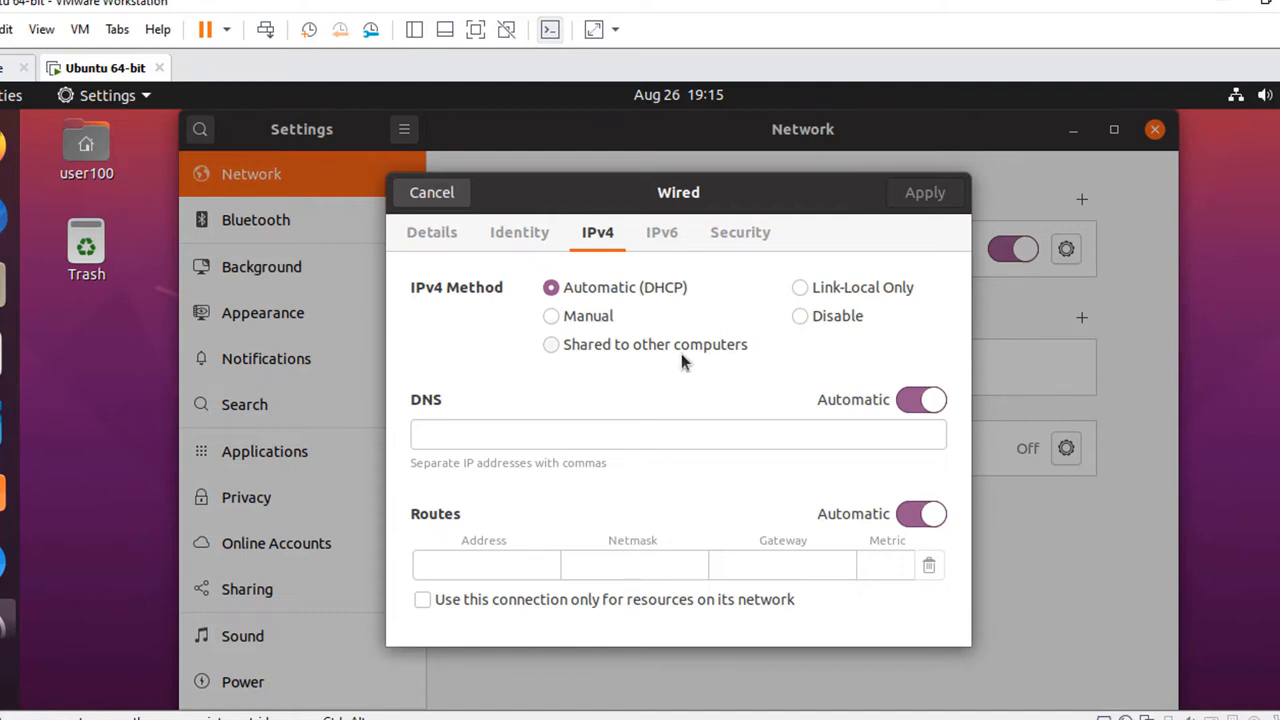
click(678, 433)
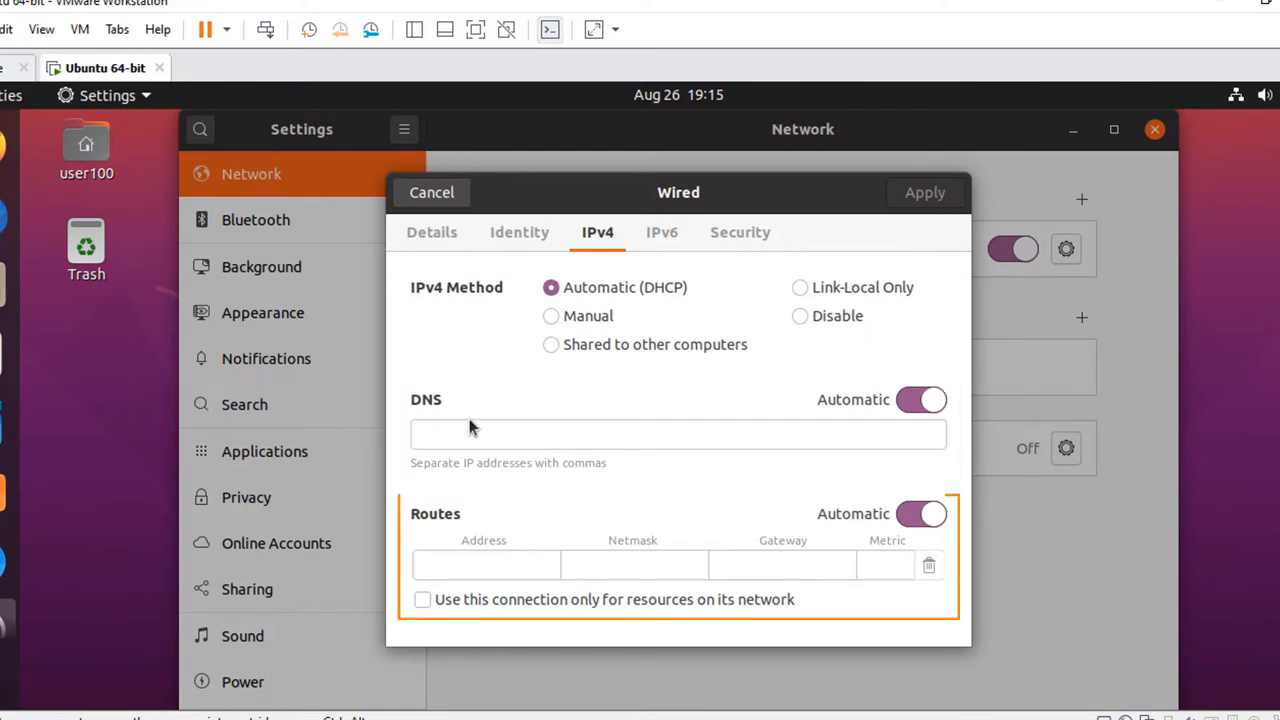
mouse_move(480, 503)
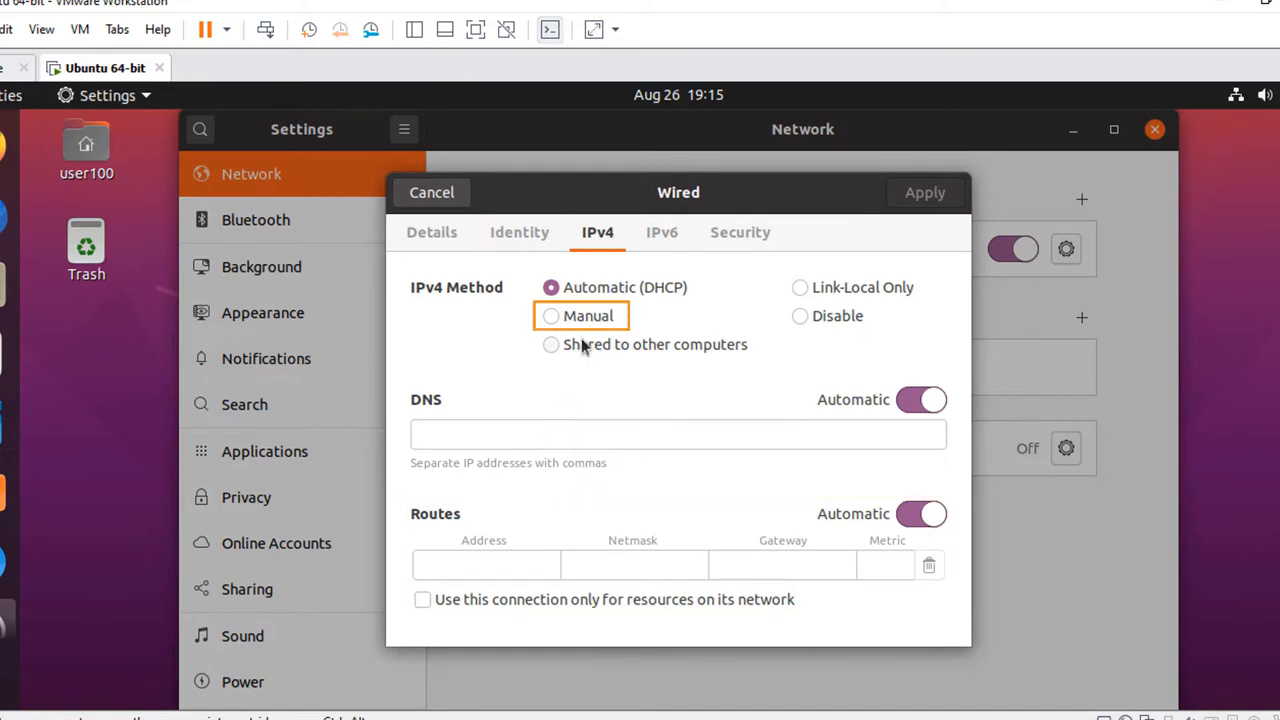
- Try the Manual, Shared, Link-Local Only and Disable IPv4 methods, then restore Automatic (DHCP)
click(550, 315)
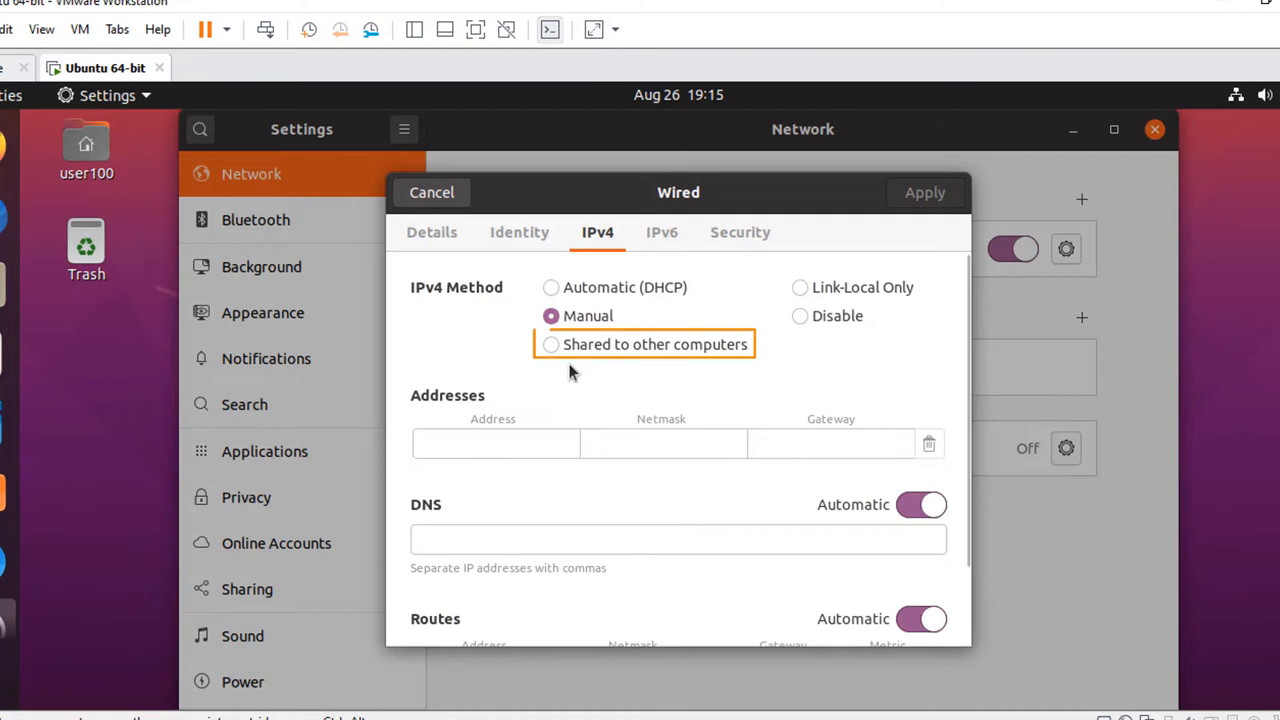
click(551, 344)
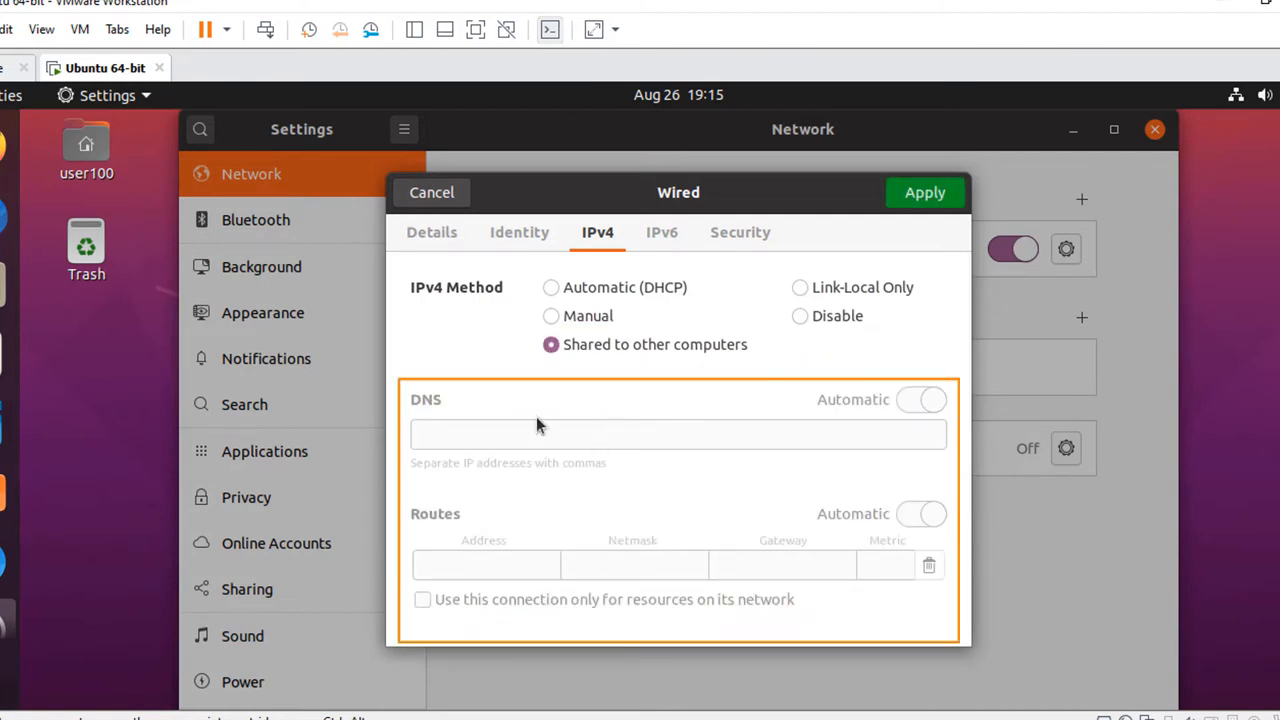
click(800, 287)
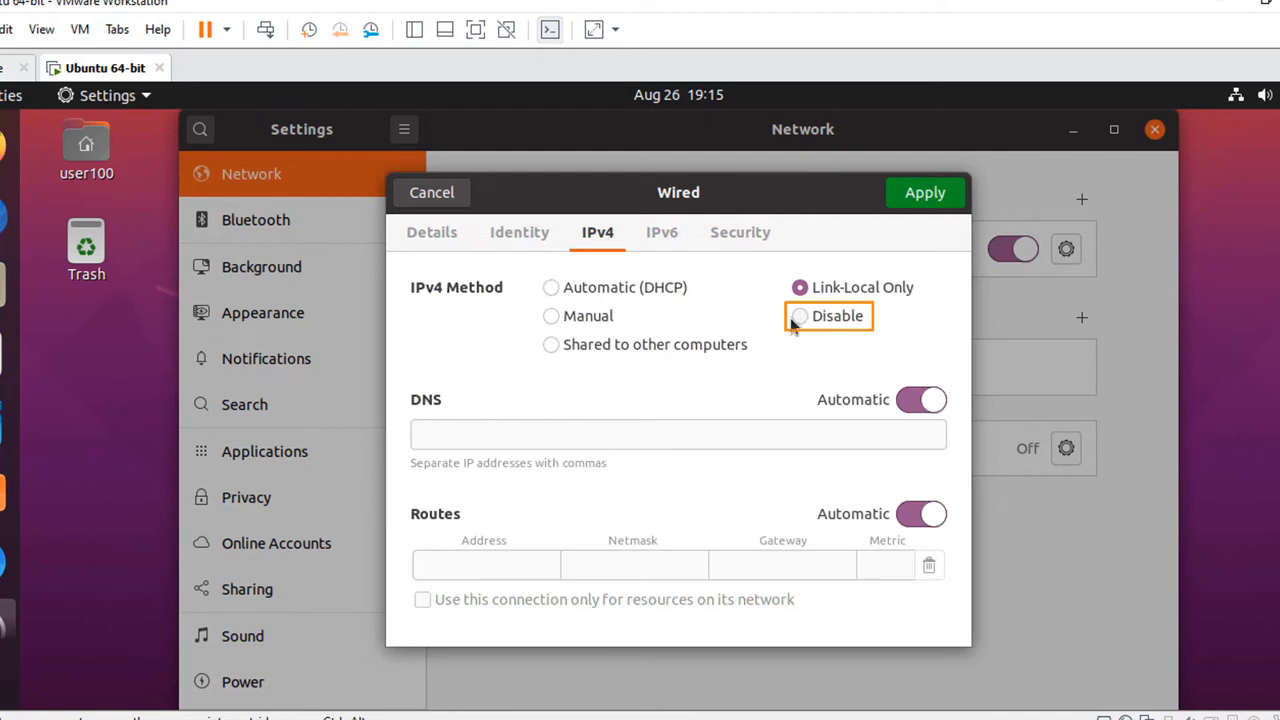
click(799, 287)
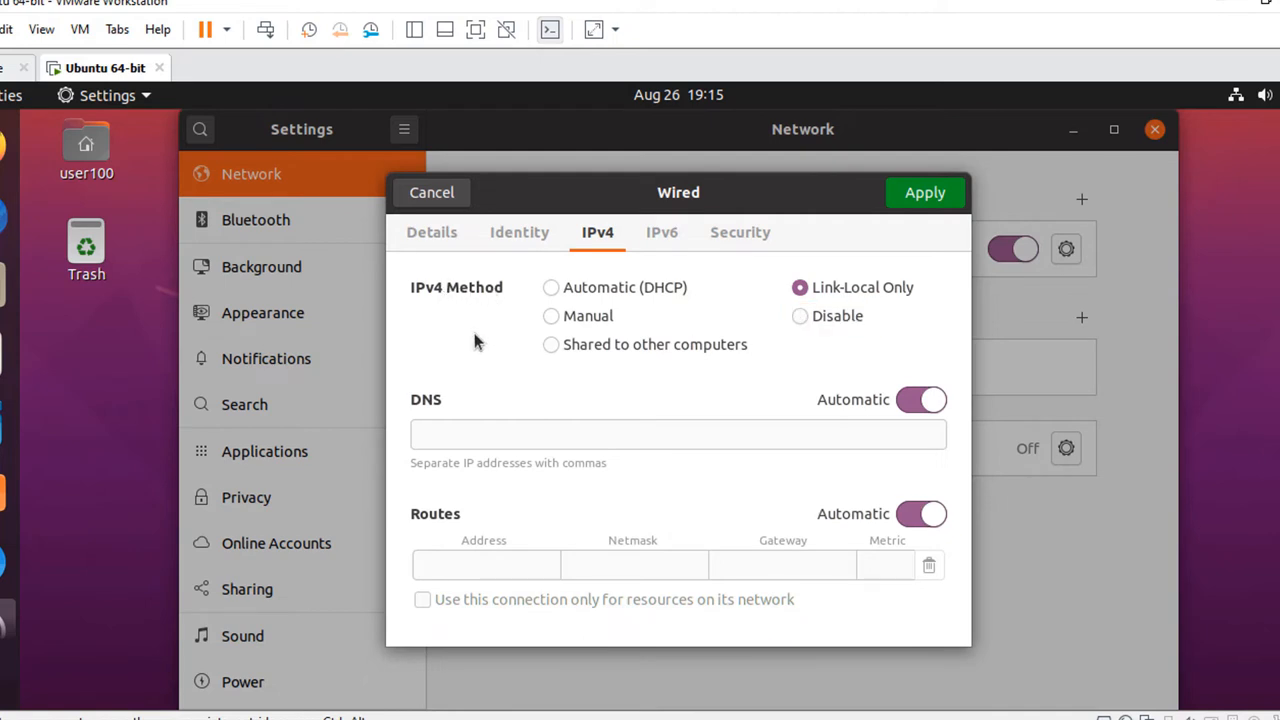
mouse_move(818, 344)
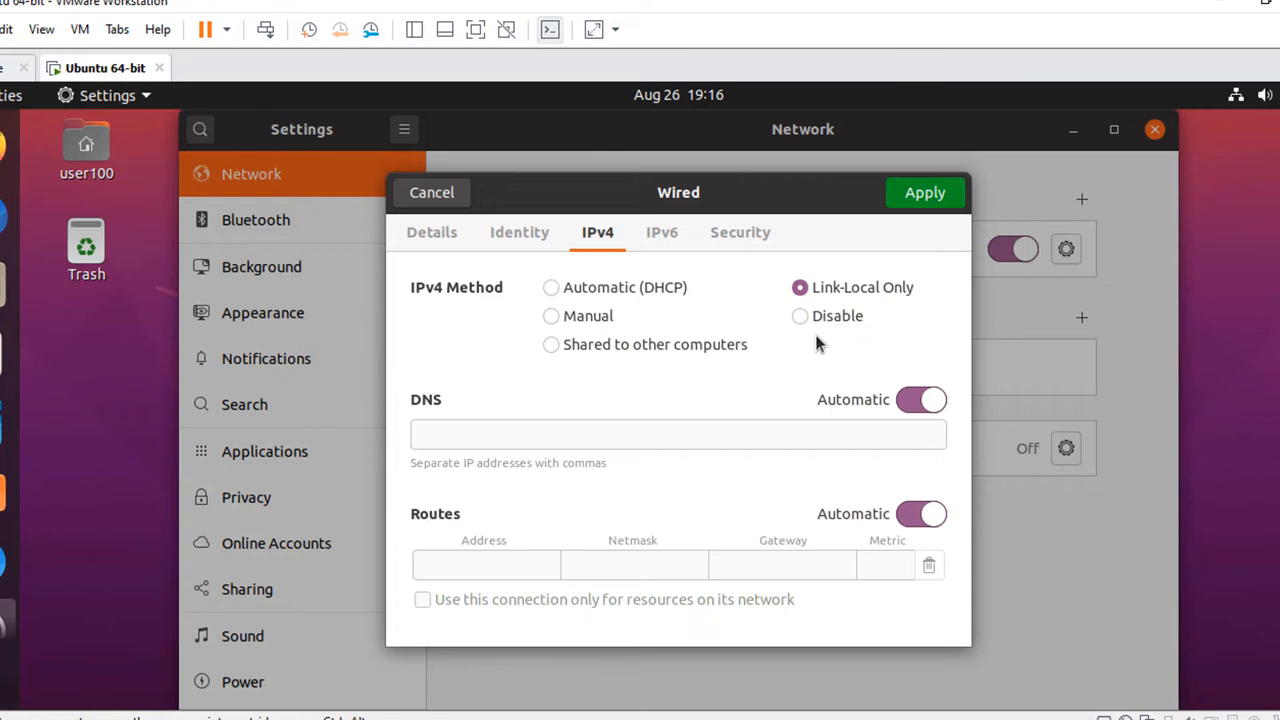
mouse_move(575, 385)
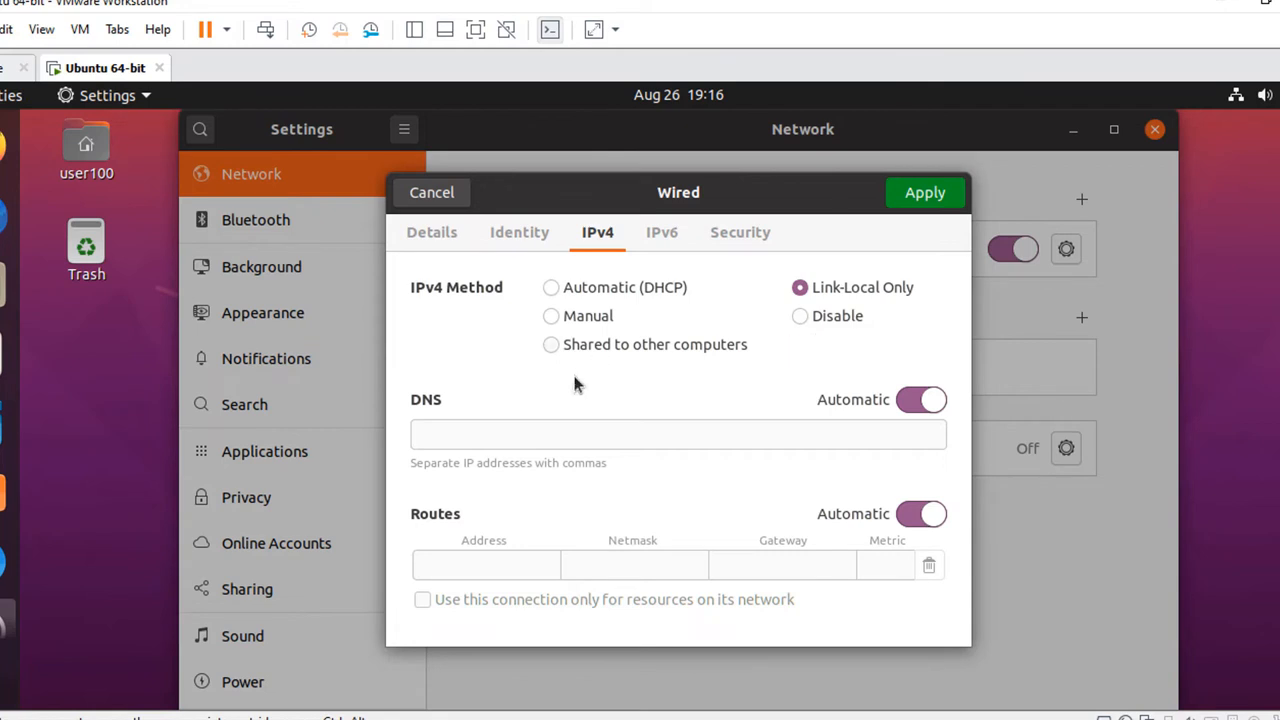
click(551, 287)
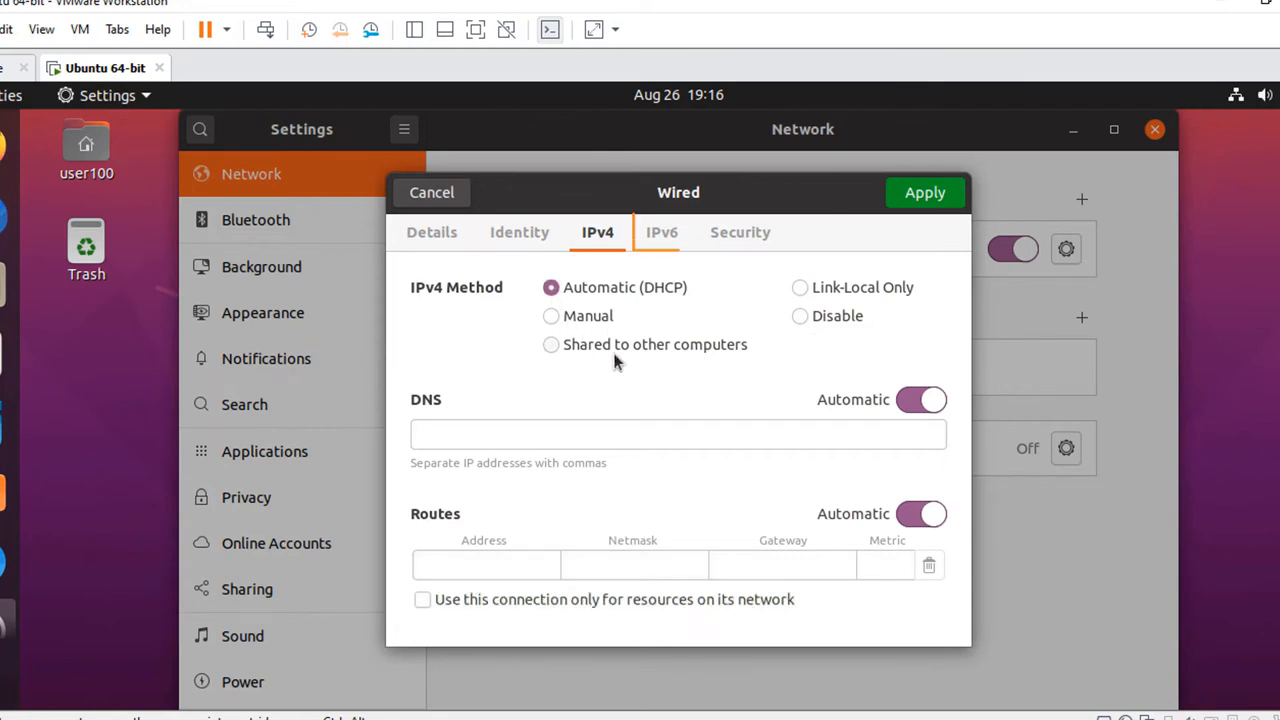
- View the IPv6 page (method Automatic), then the Security page with 802.1x off
click(661, 232)
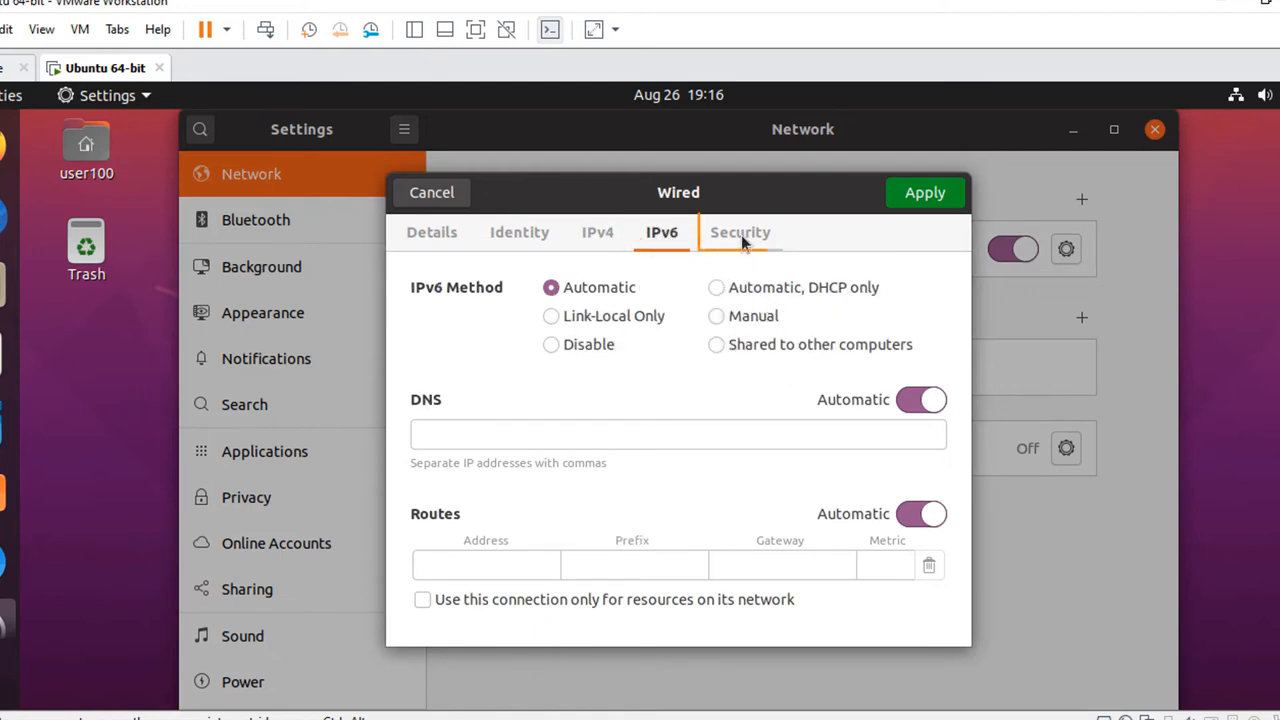
click(740, 232)
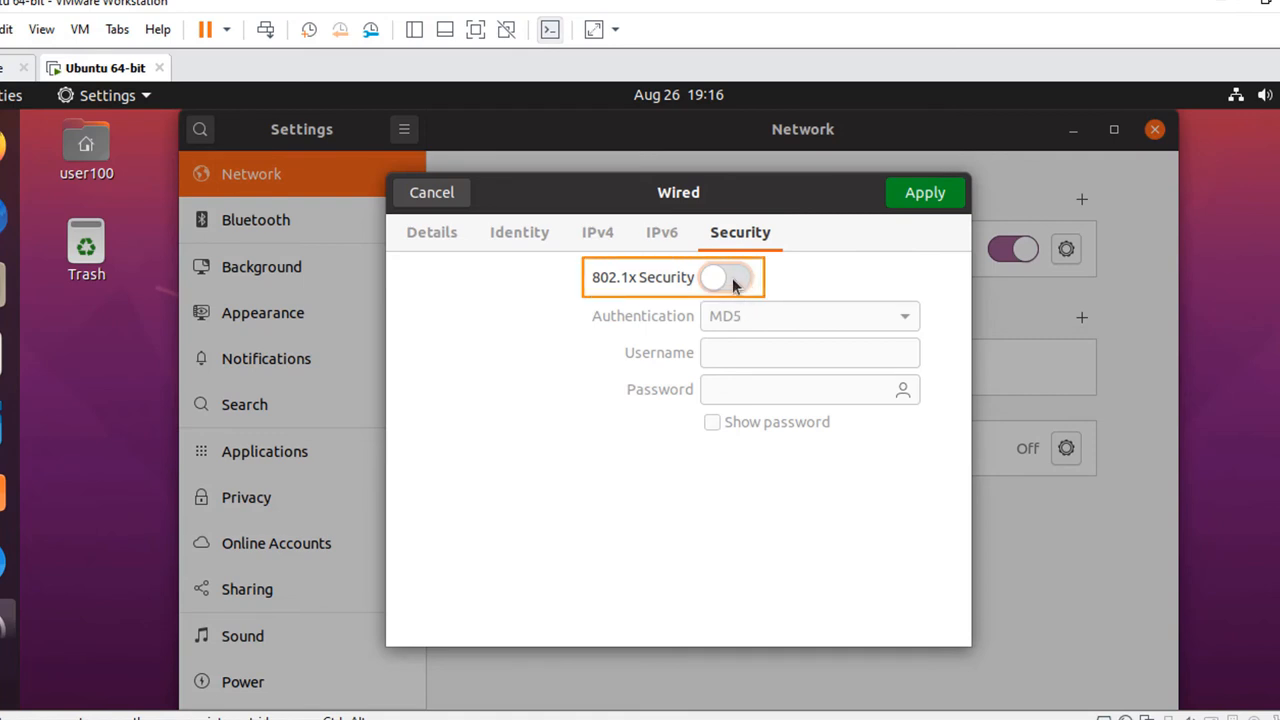
- Preview 802.1x security with Protected EAP (PEAP), turn it off, and cancel the dialog
click(725, 277)
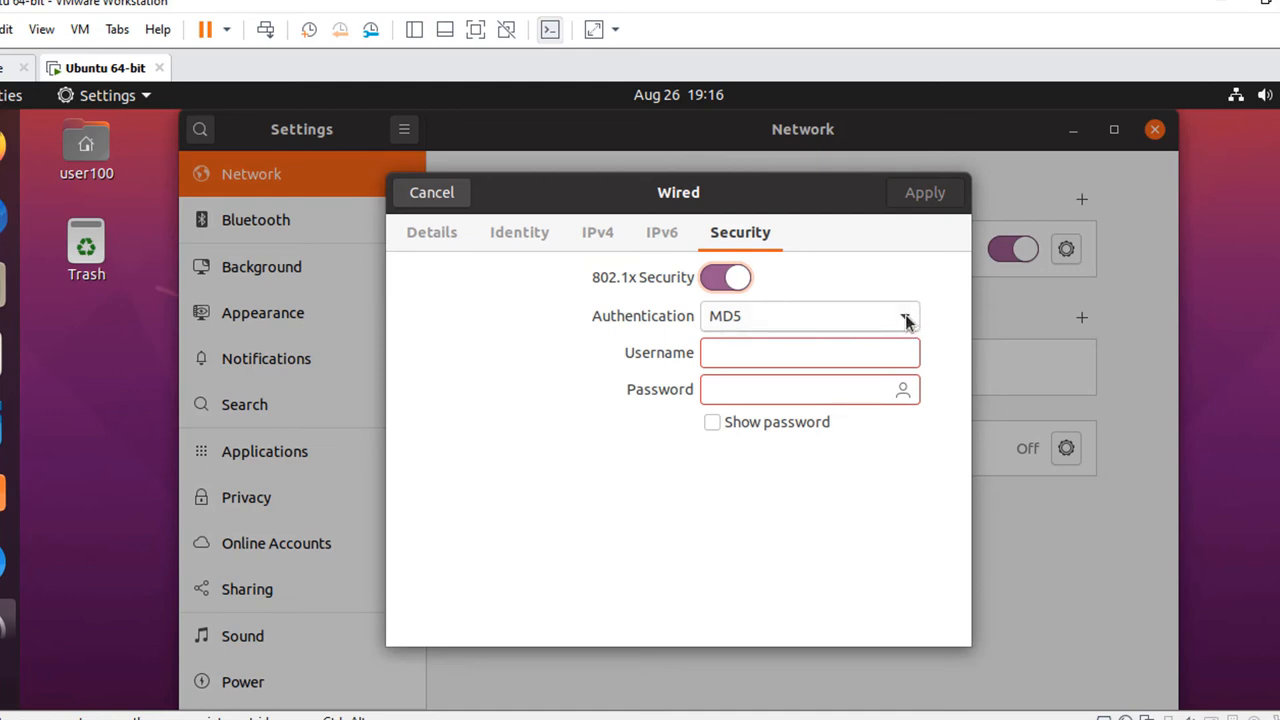
click(806, 315)
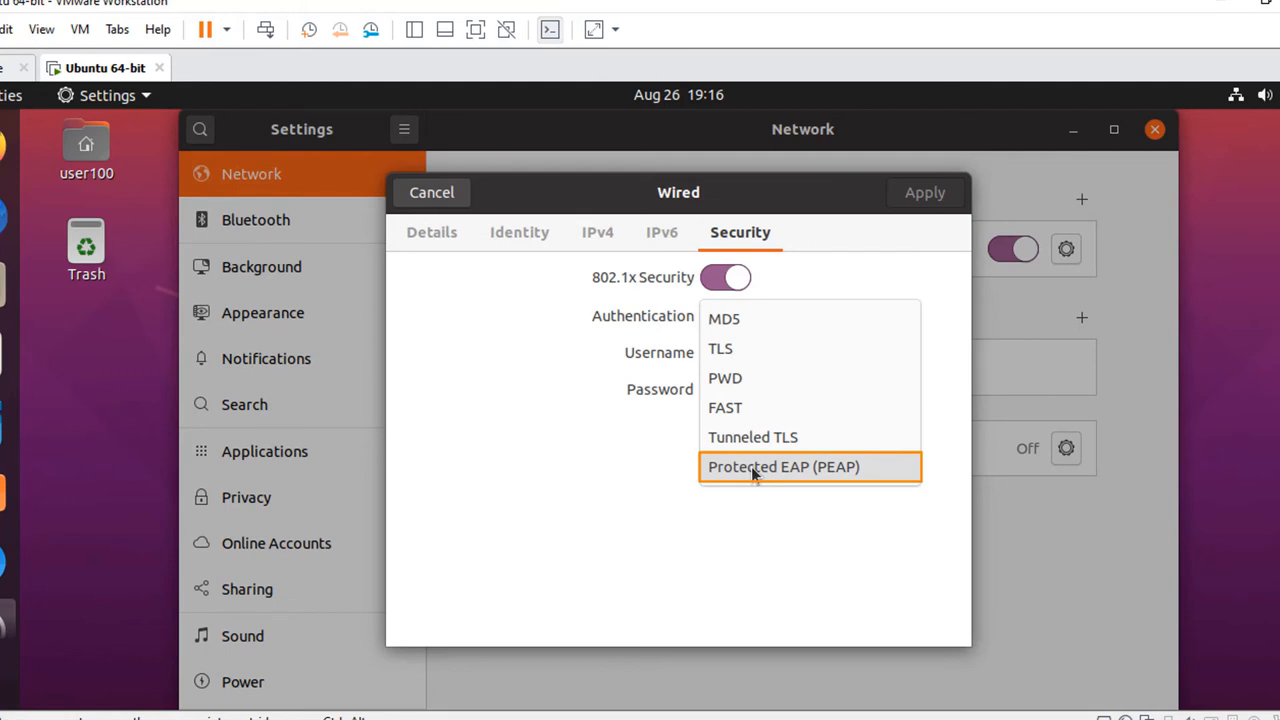
click(784, 466)
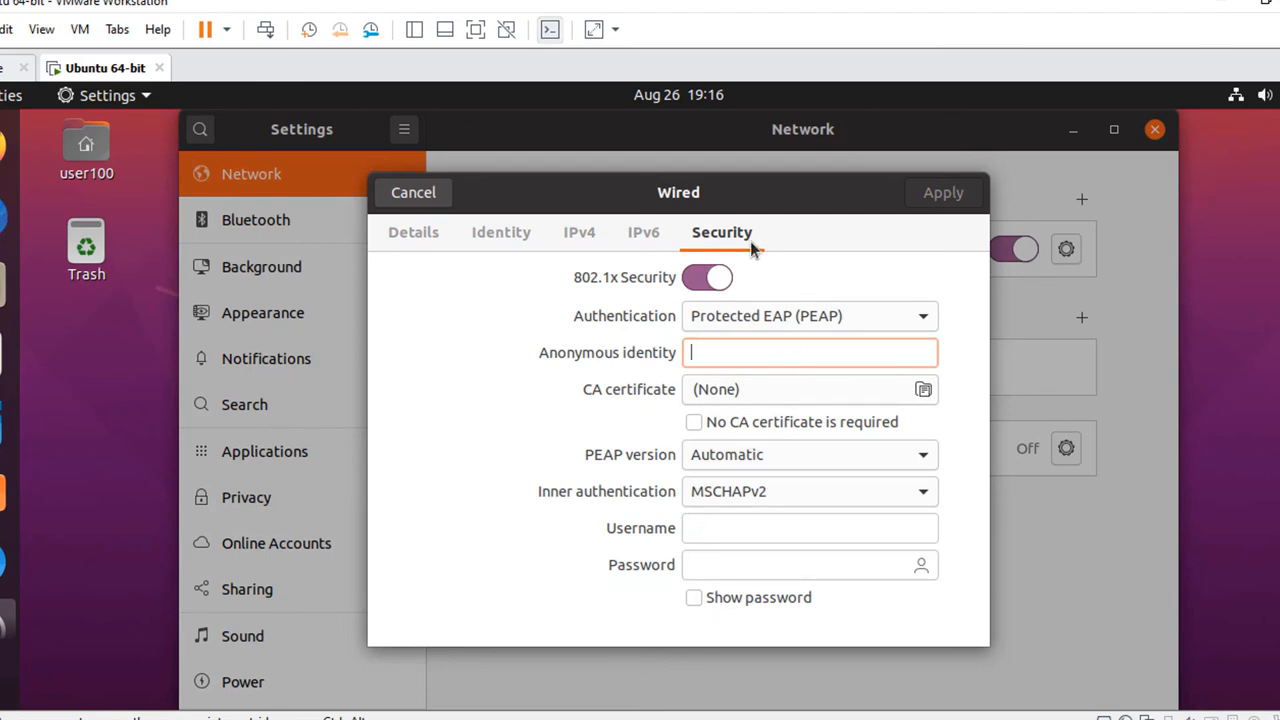
click(707, 277)
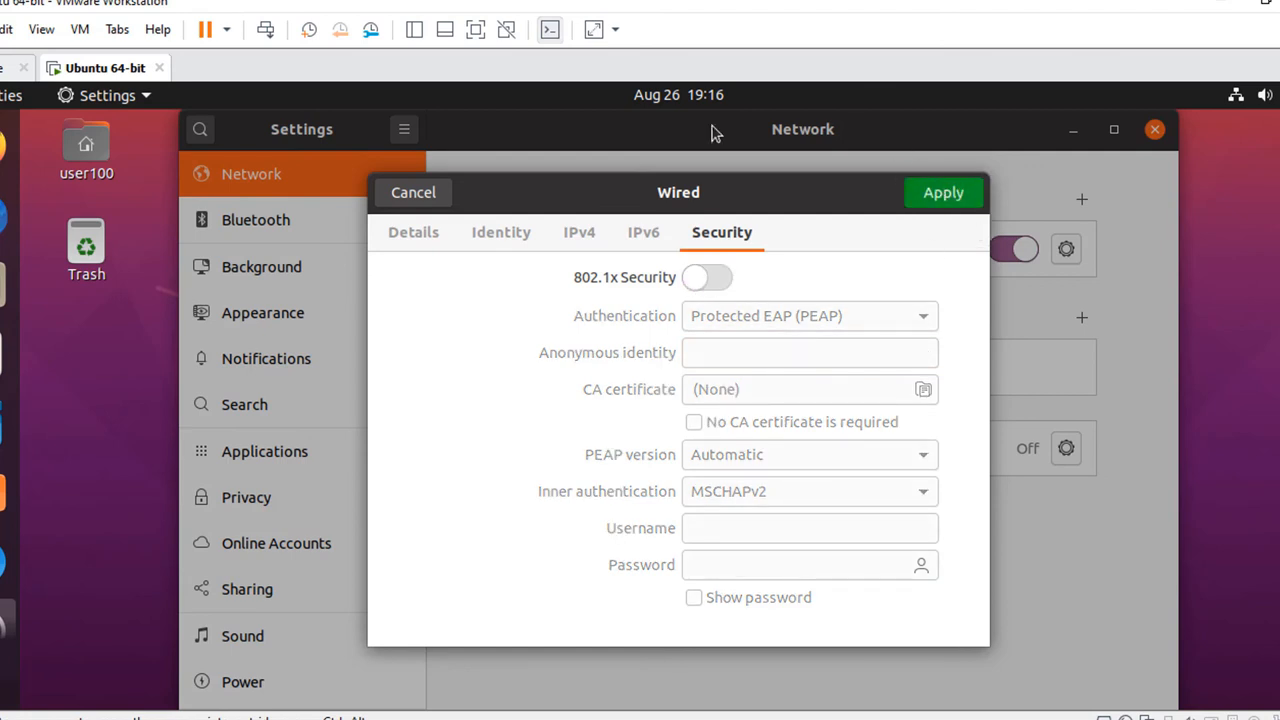
mouse_move(490, 203)
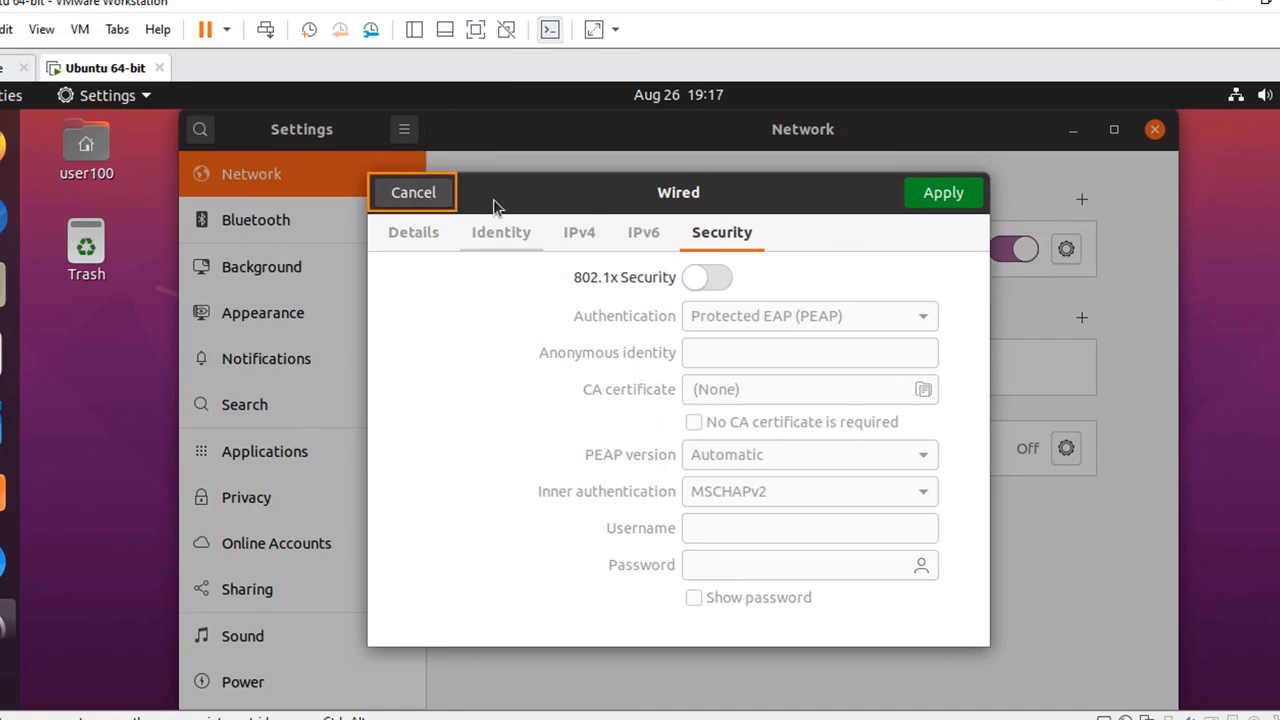
click(412, 192)
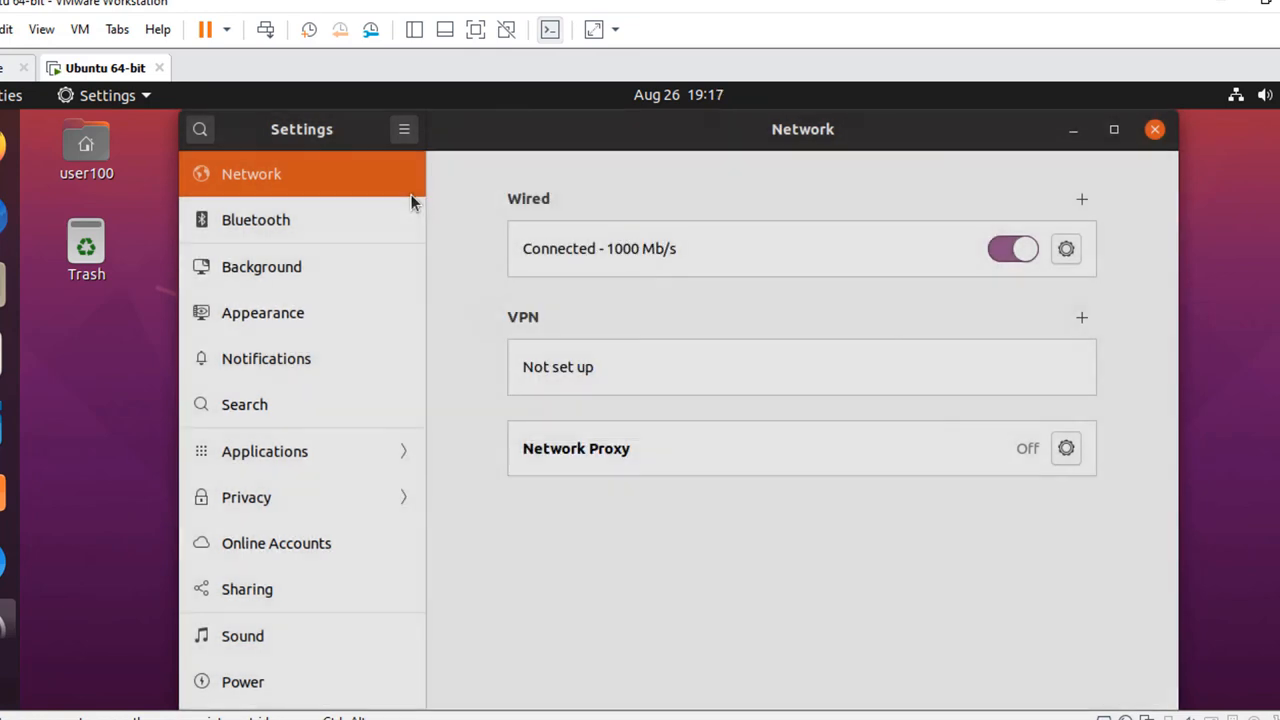
mouse_move(1012, 530)
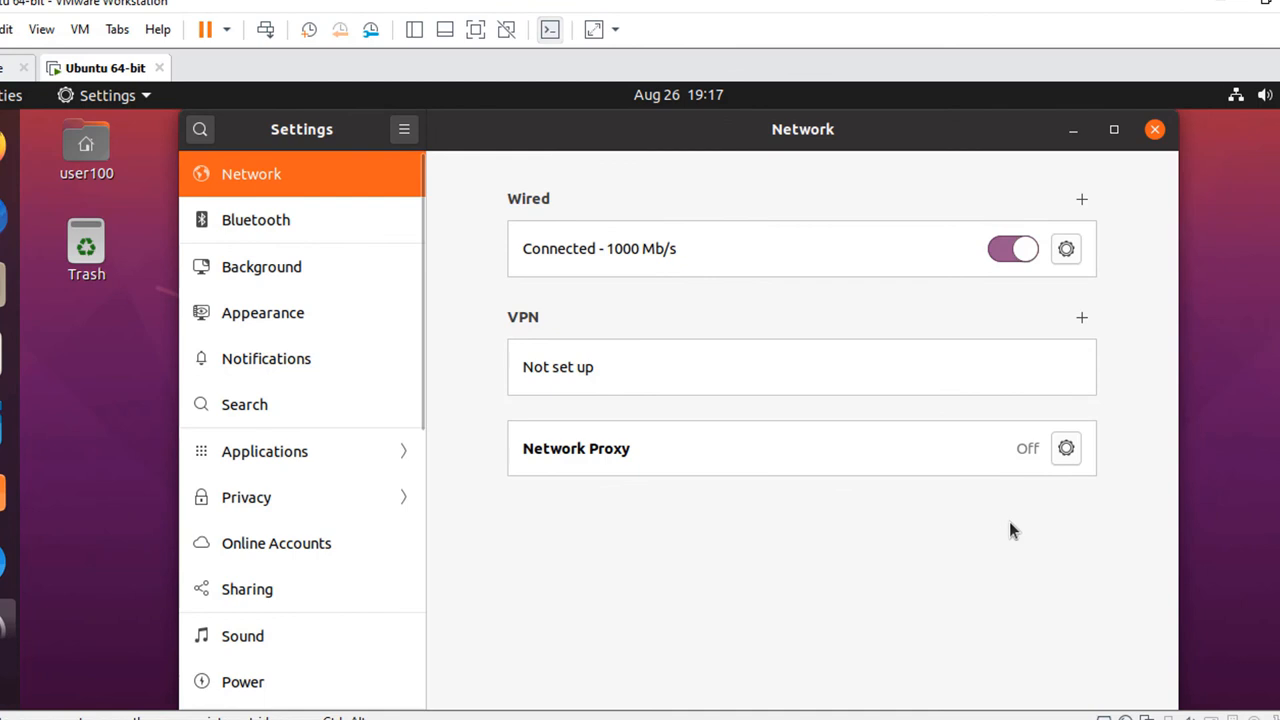